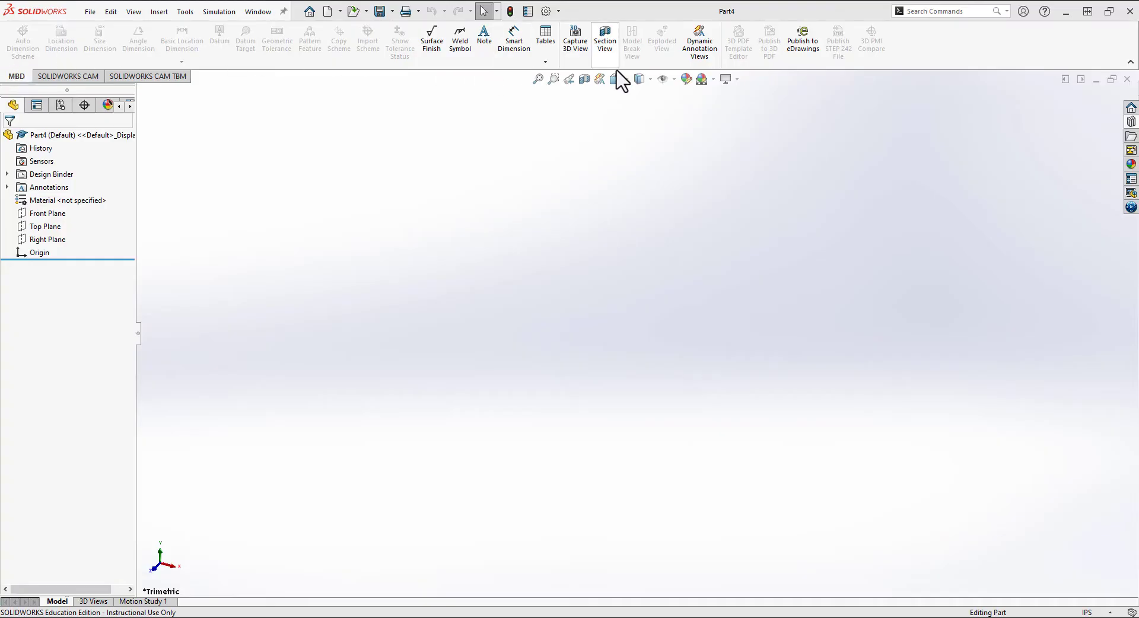
mouse_move(276, 95)
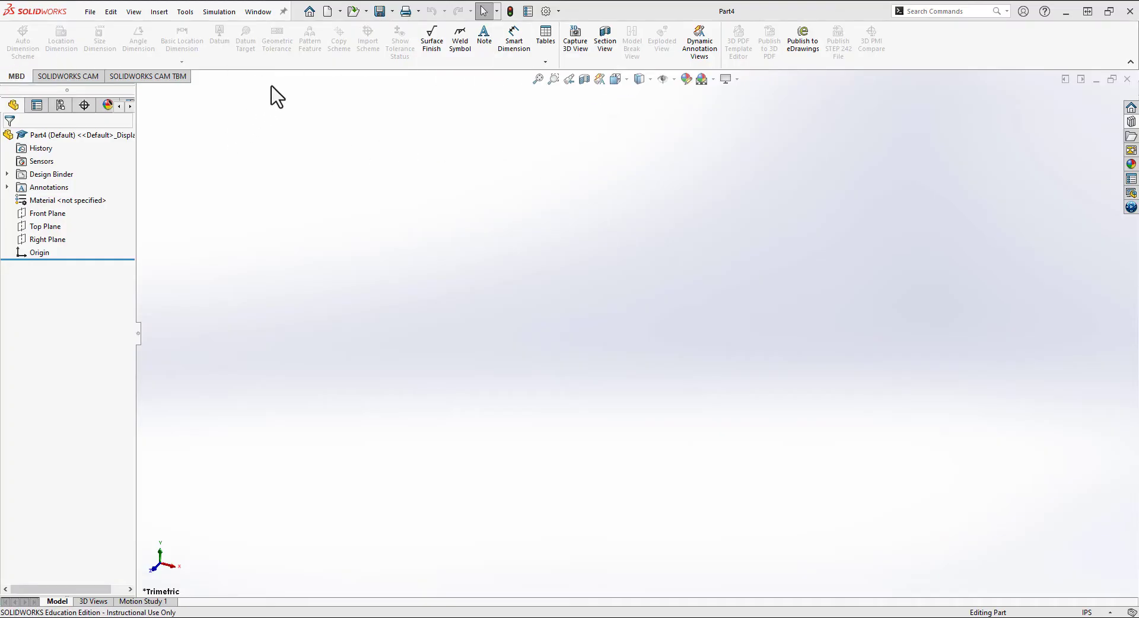
mouse_move(307, 106)
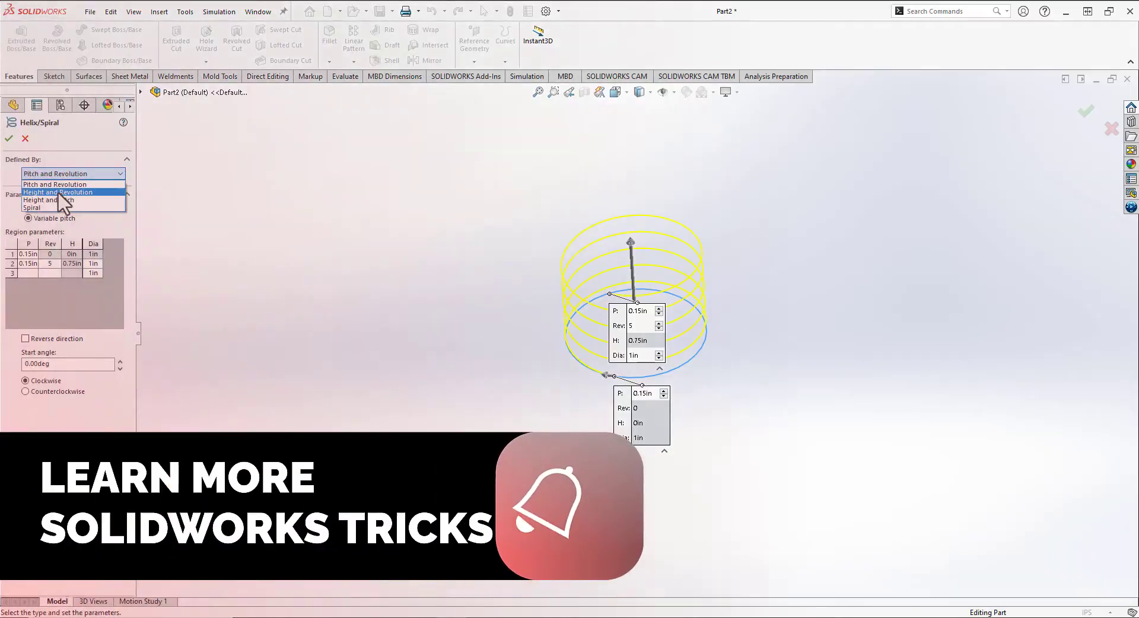
Step: Create a new Part document; only MBD, CAM and Analysis Preparation tabs appear
click(8, 139)
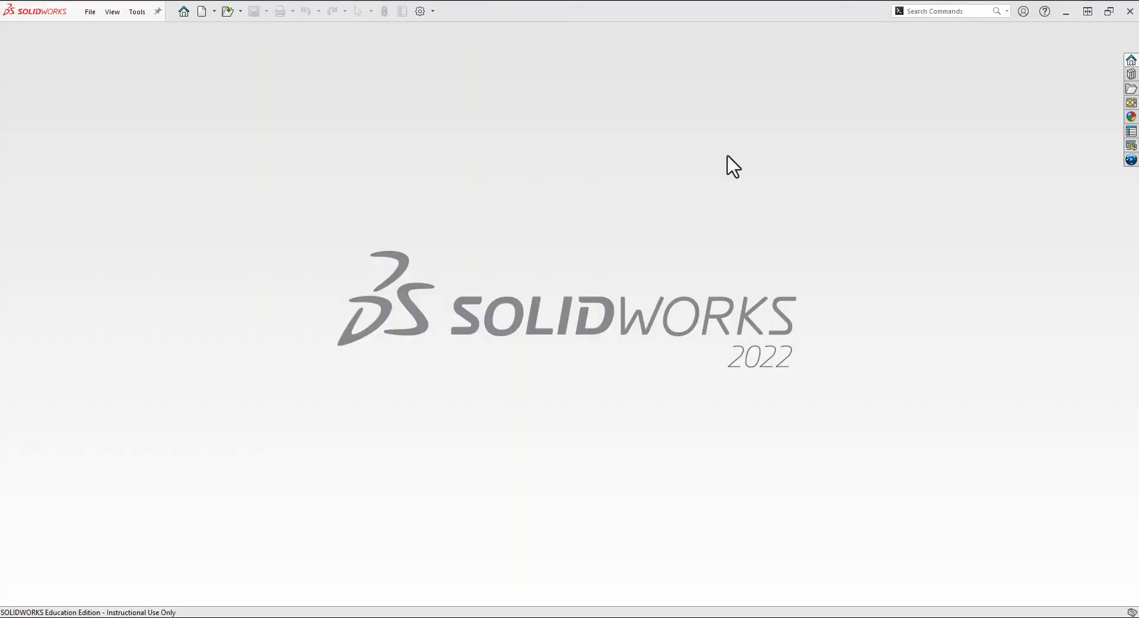
mouse_move(212, 50)
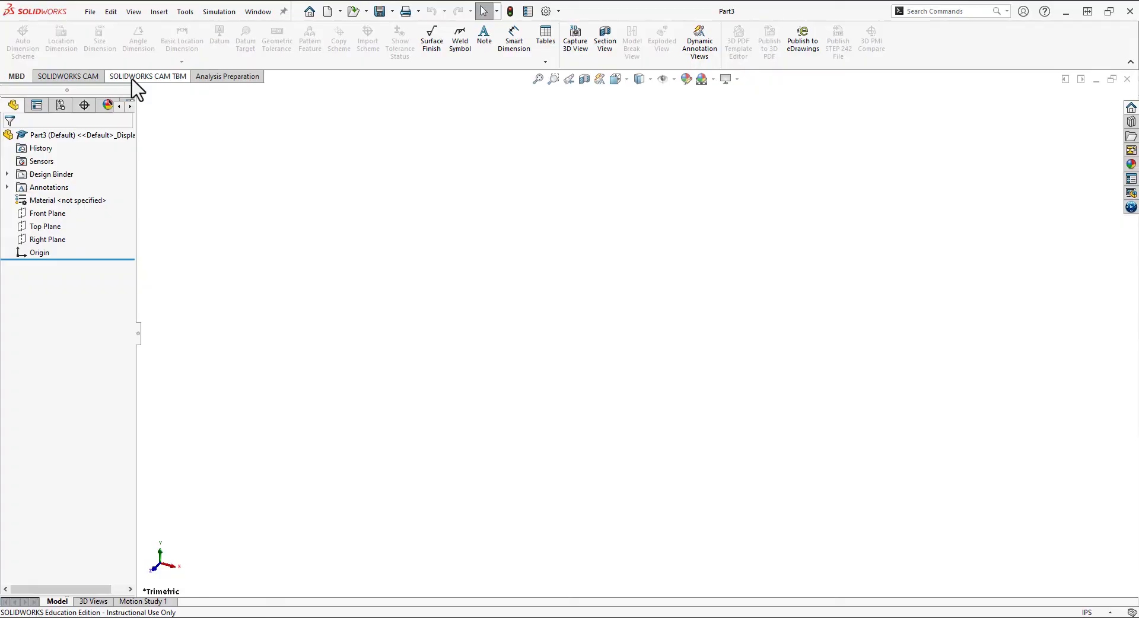
right_click(147, 76)
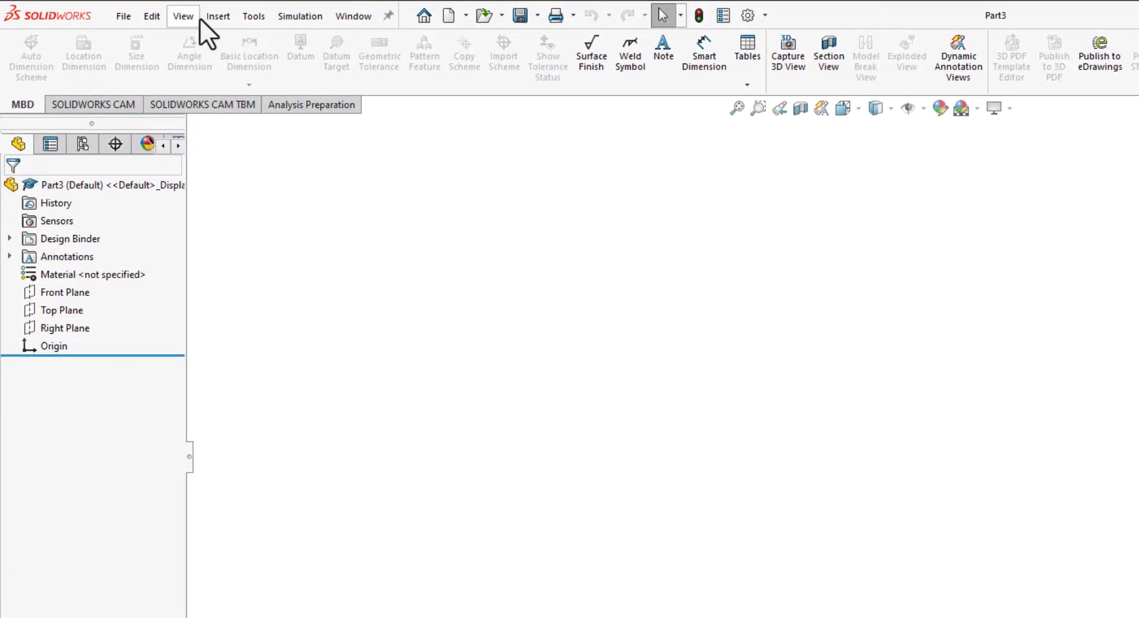
click(183, 16)
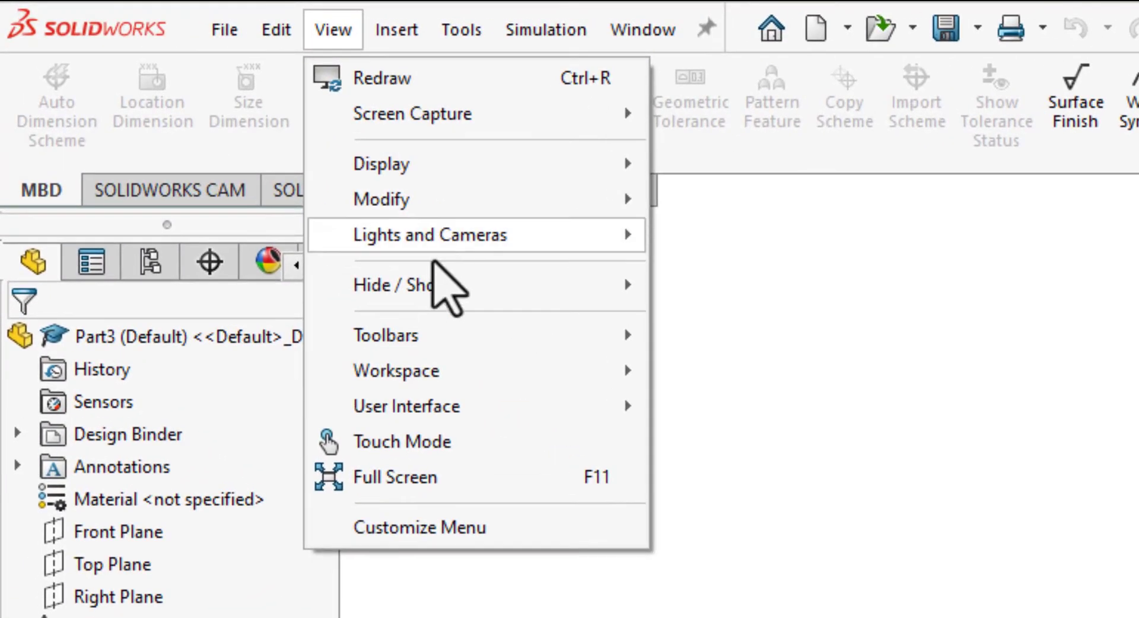
mouse_move(396, 370)
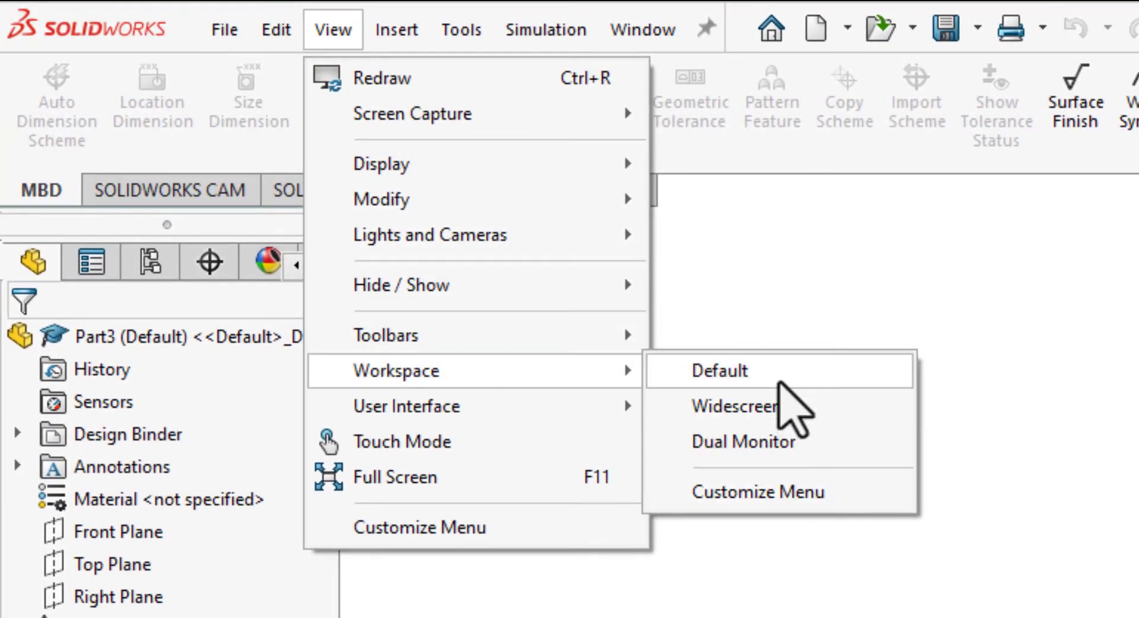
click(716, 370)
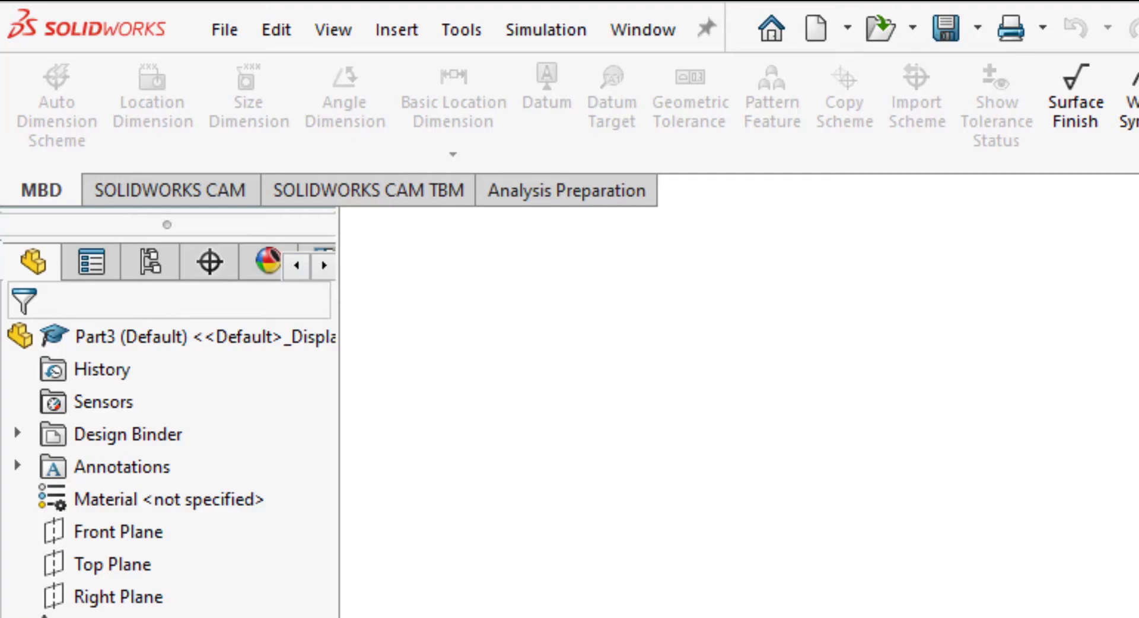
click(445, 23)
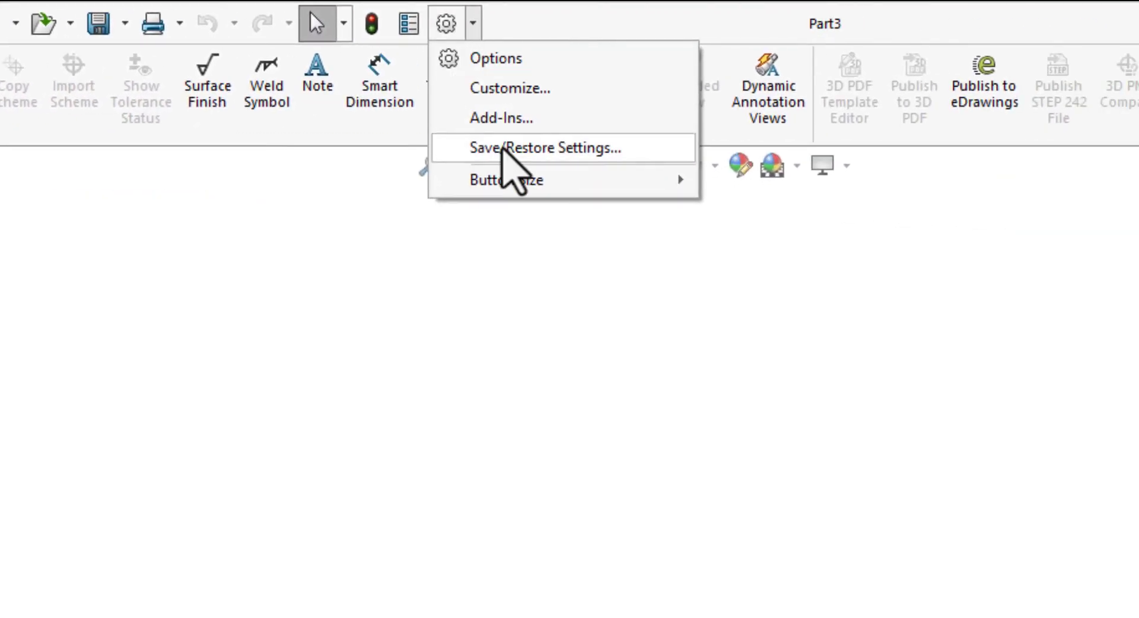
click(545, 147)
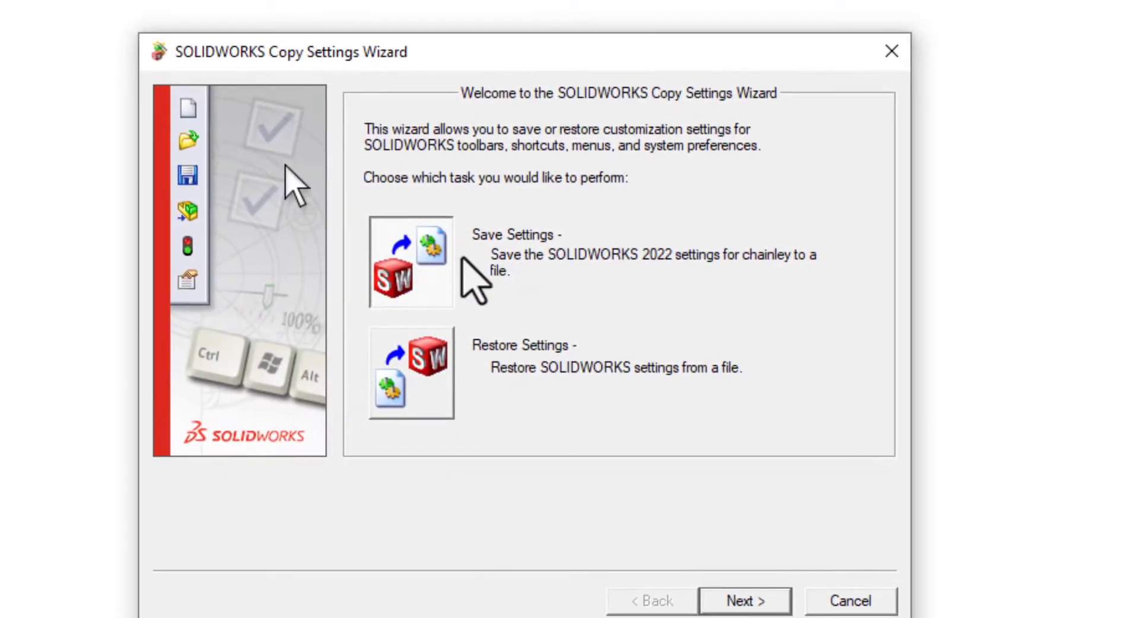
mouse_move(752, 150)
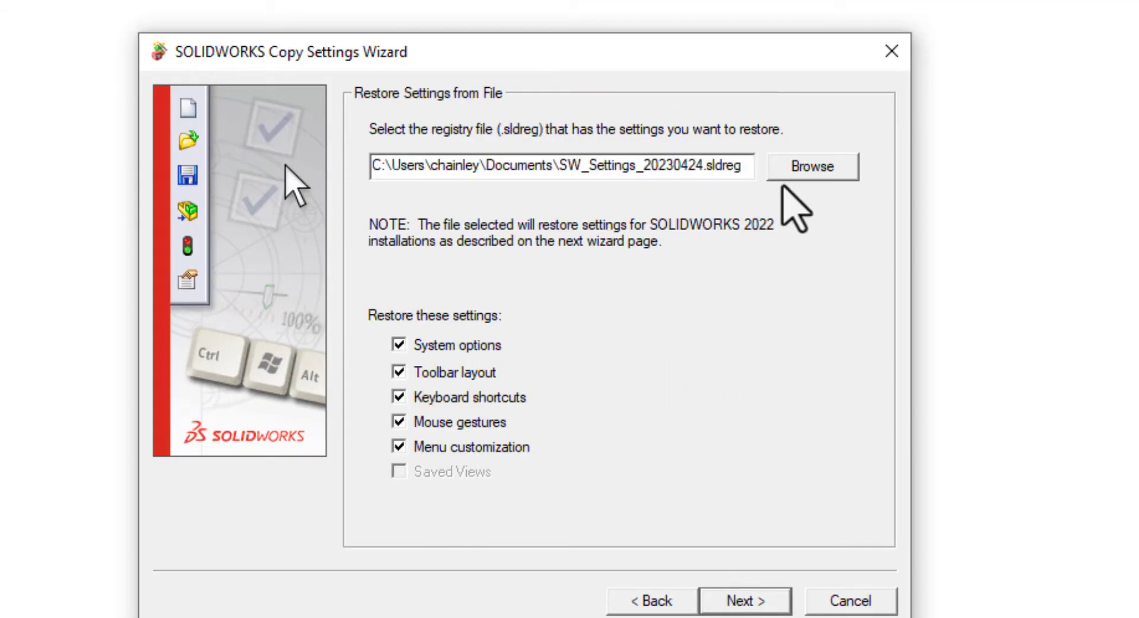
click(811, 166)
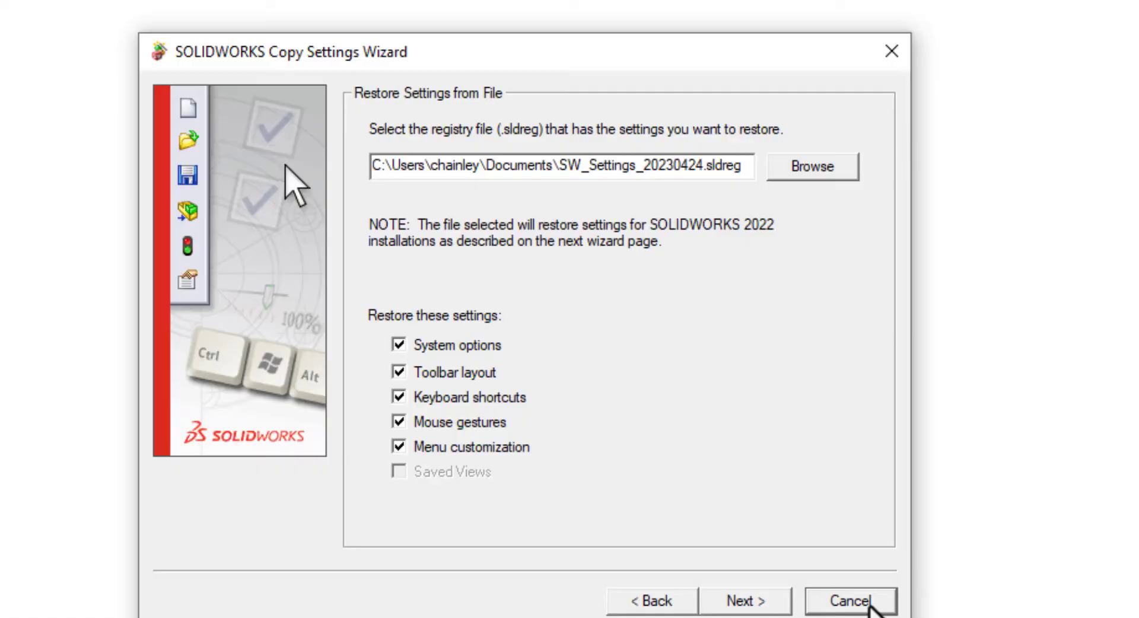
click(849, 600)
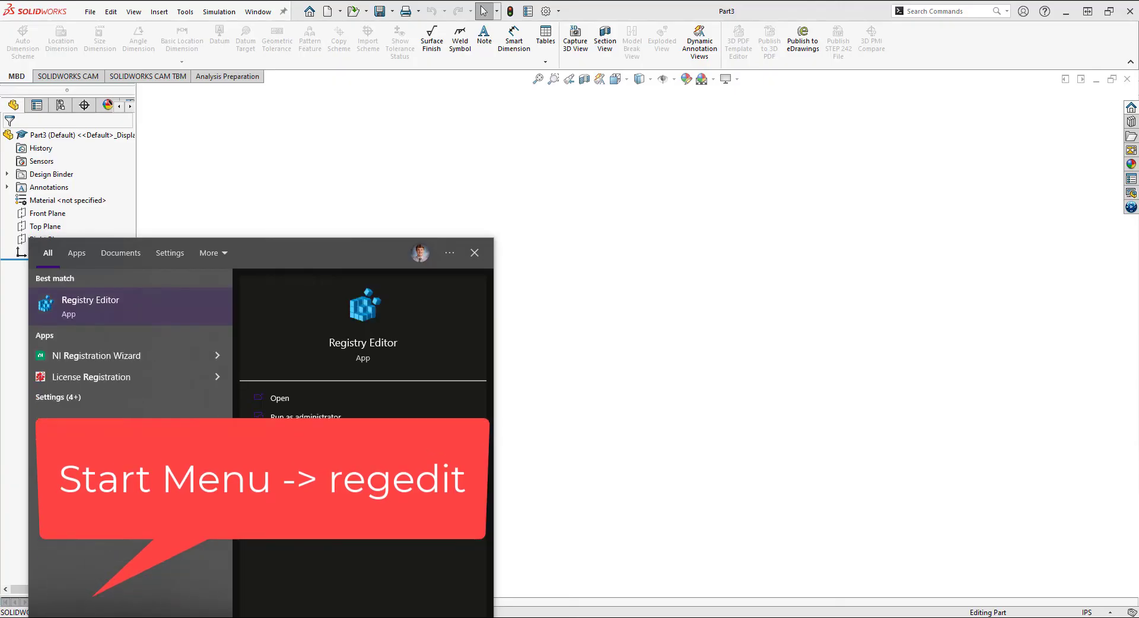
Step: Launch Registry Editor from the Start menu search for regedit
click(90, 301)
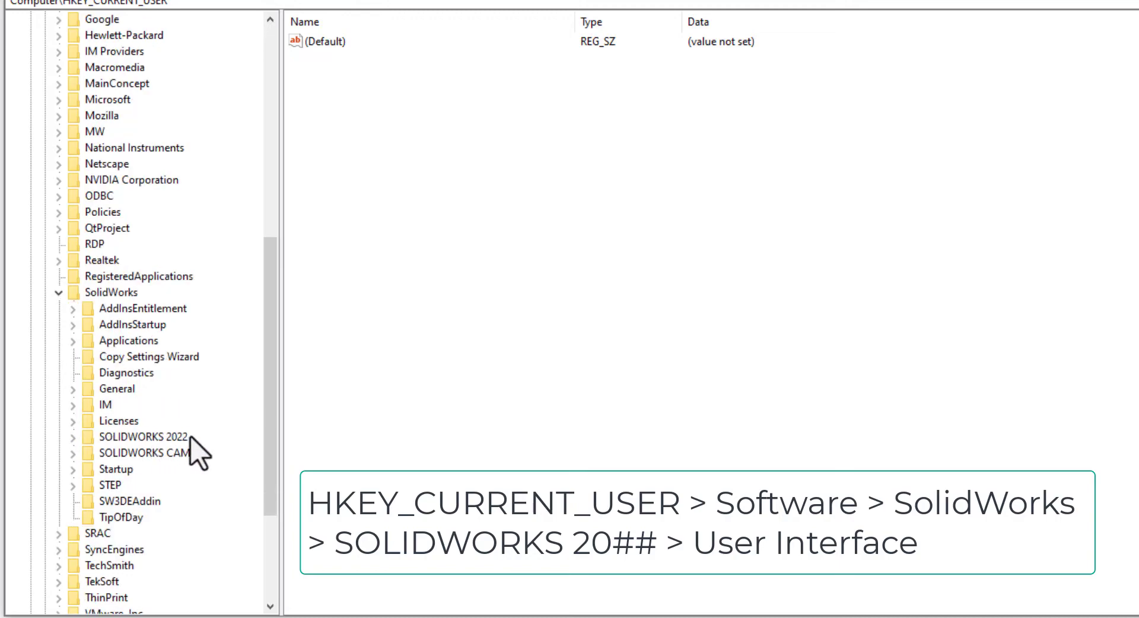
Step: Delete the SOLIDWORKS 2022 User Interface key under HKEY_CURRENT_USER\Software\SolidWorks
scroll(down, 3)
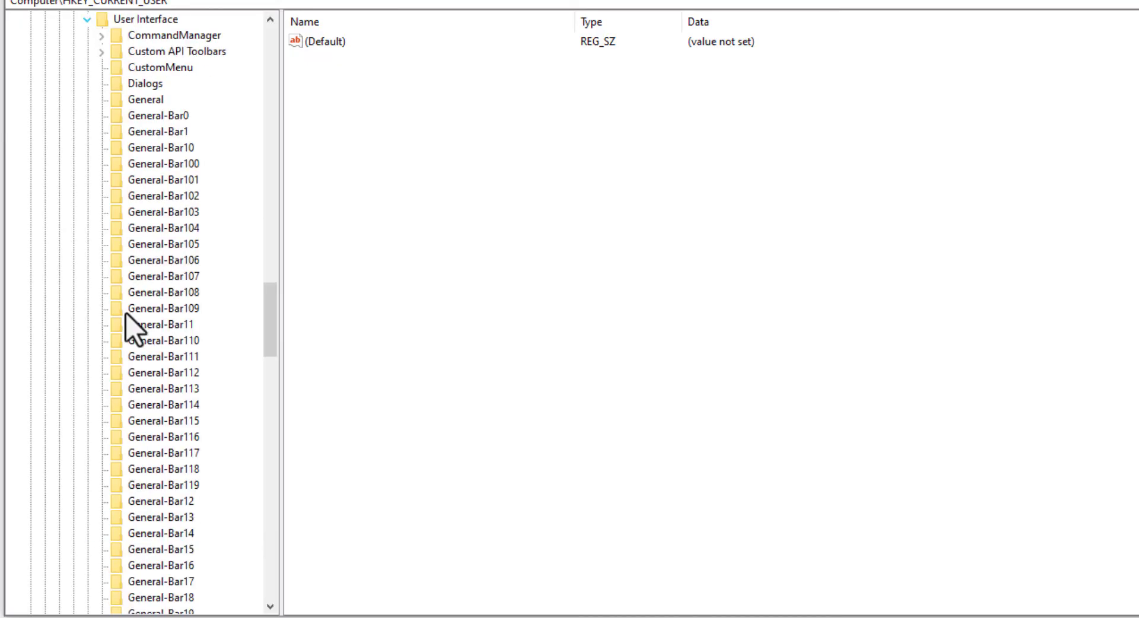
right_click(185, 34)
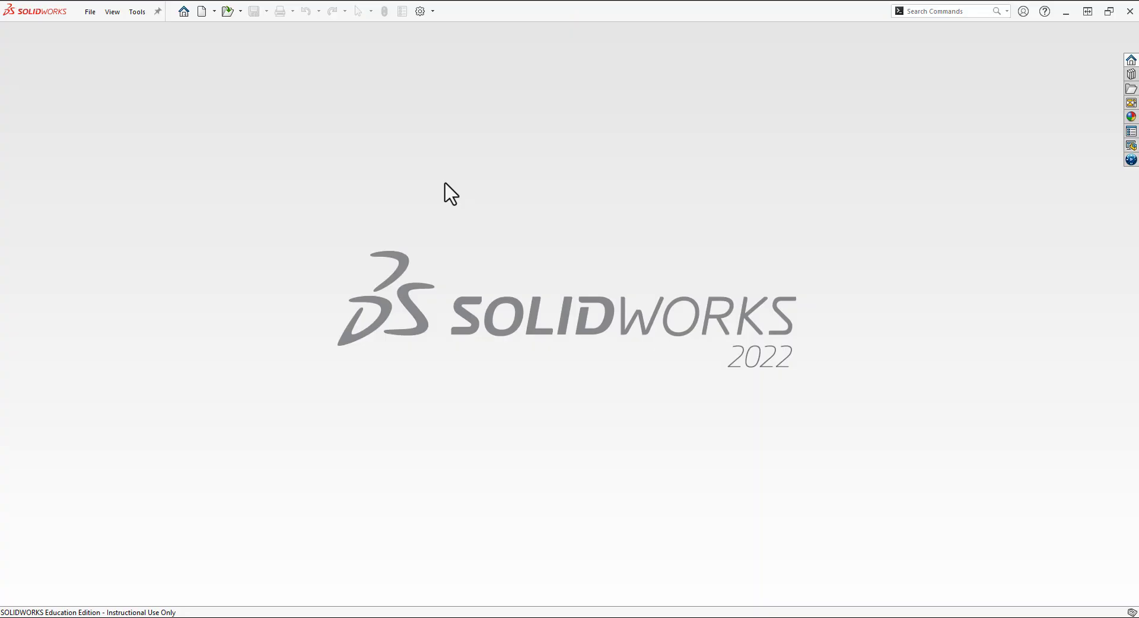
Step: Create a new Part1 document showing the restored Features and Sketch tabs
click(202, 10)
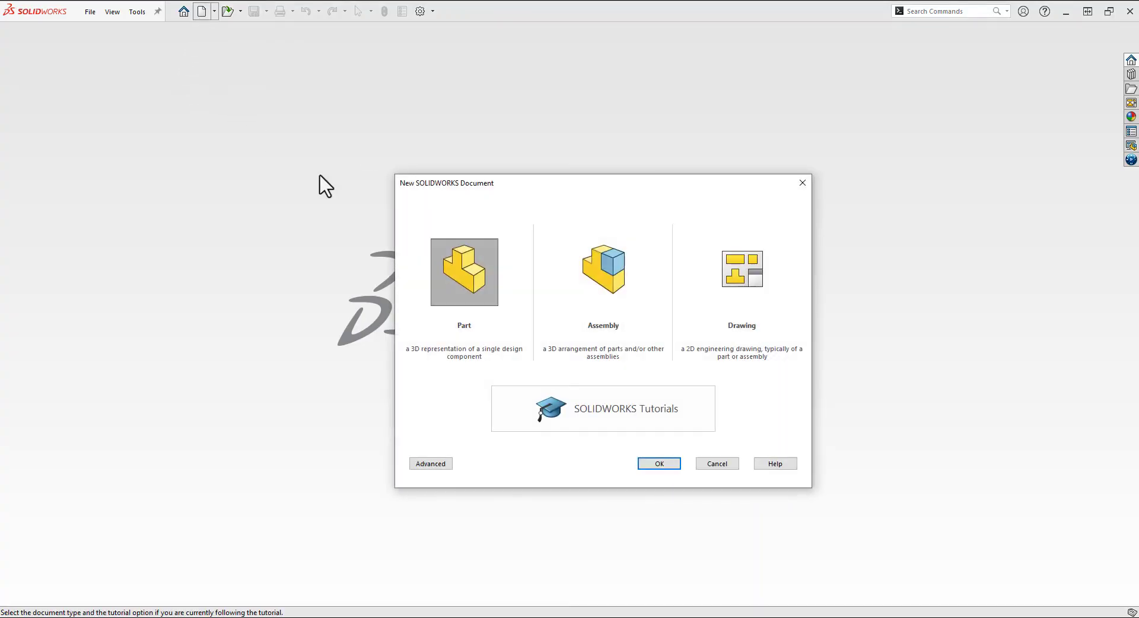
click(659, 464)
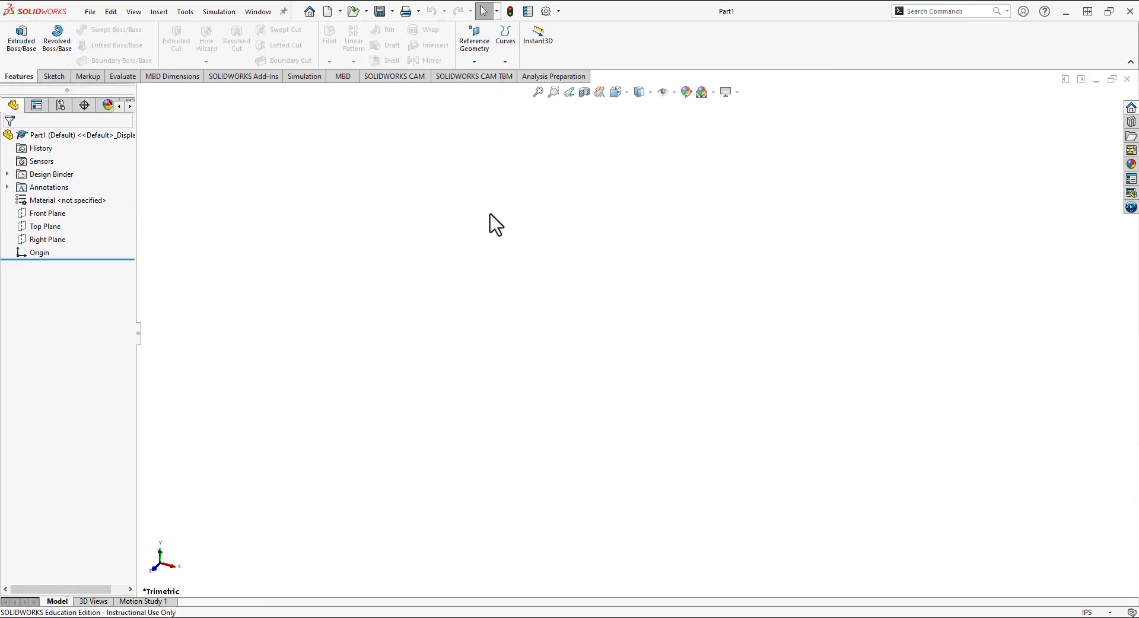
mouse_move(496, 225)
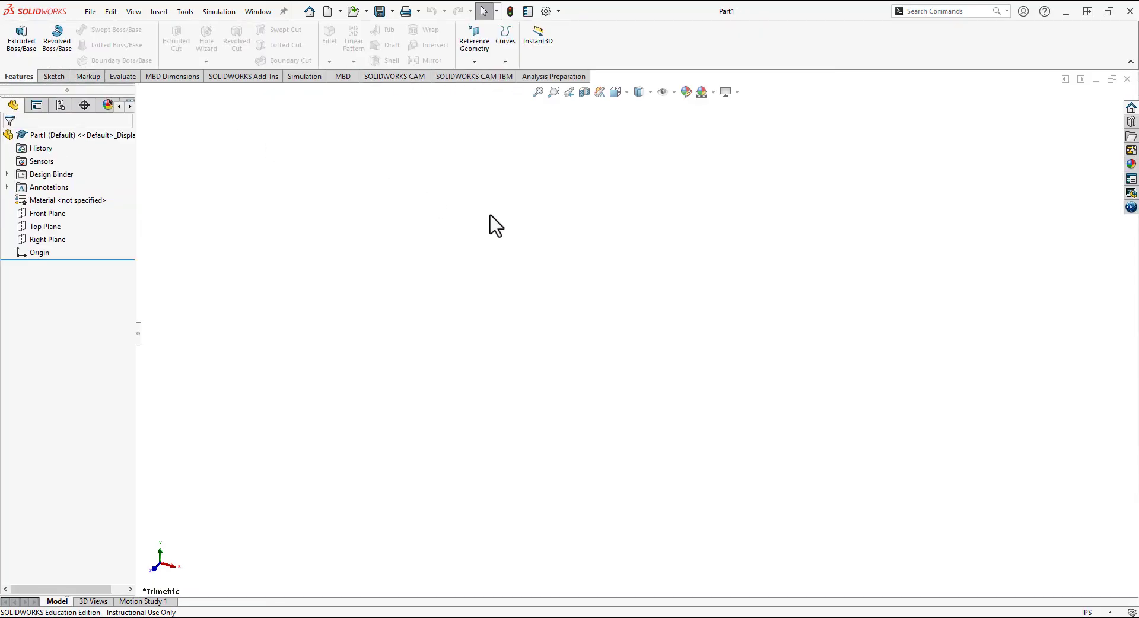
mouse_move(770, 209)
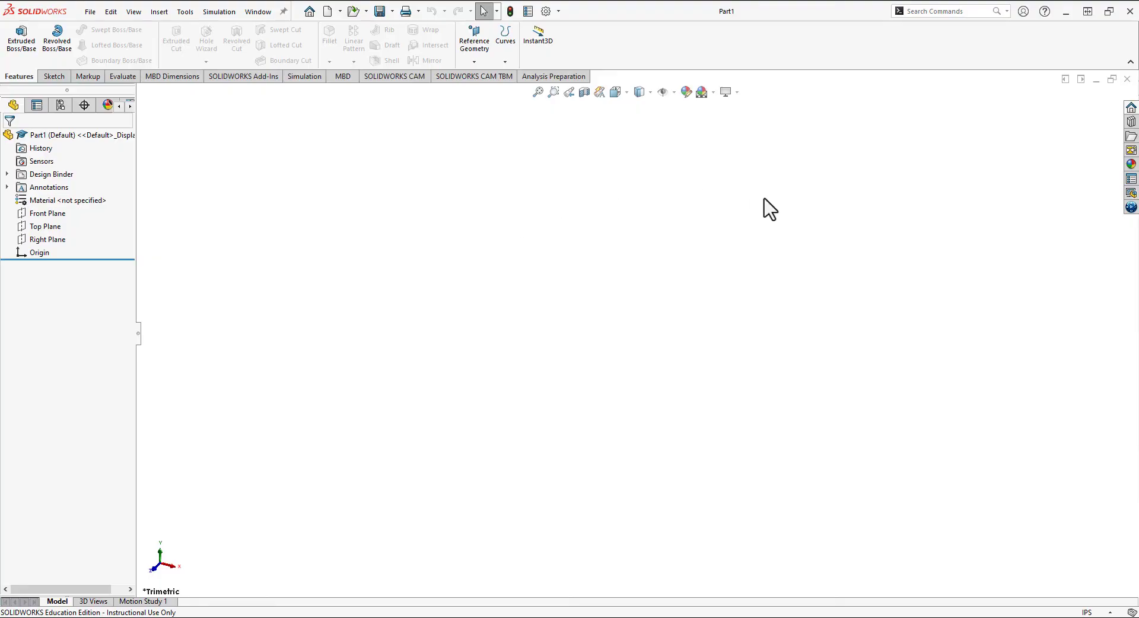